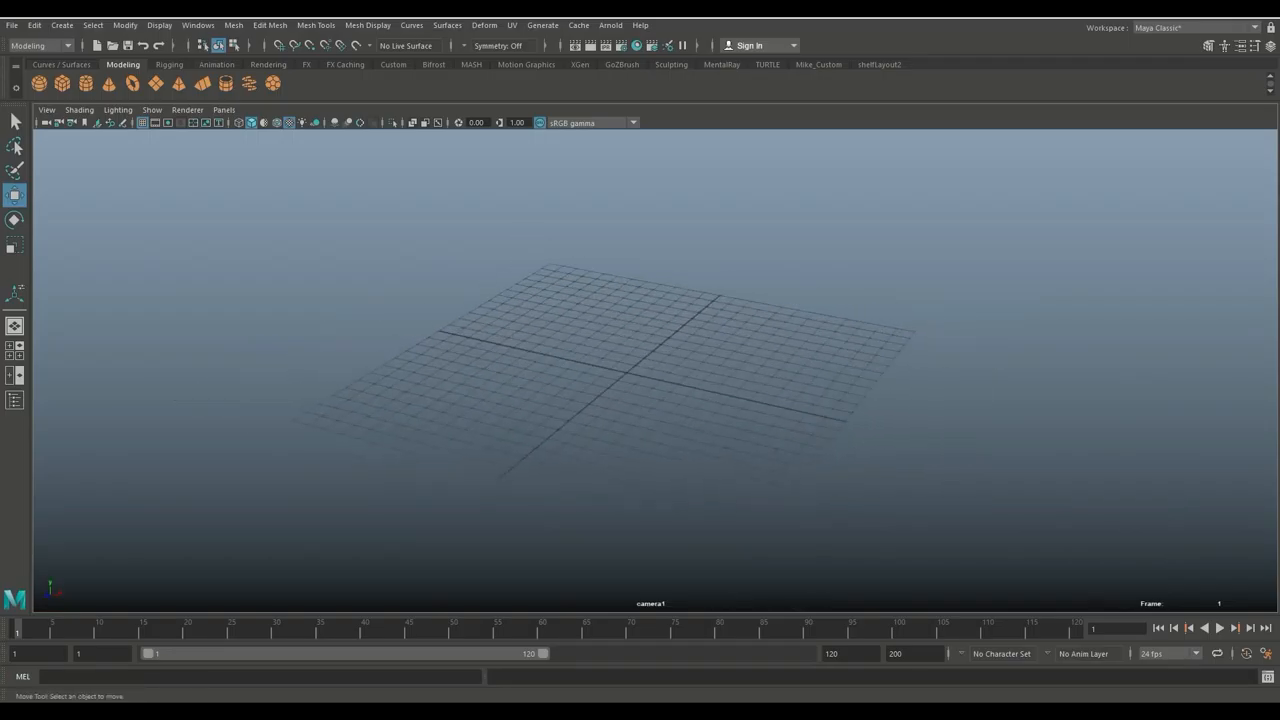
# Place a polygon cube on the grid and add camera1 in front of it
pyautogui.click(38, 83)
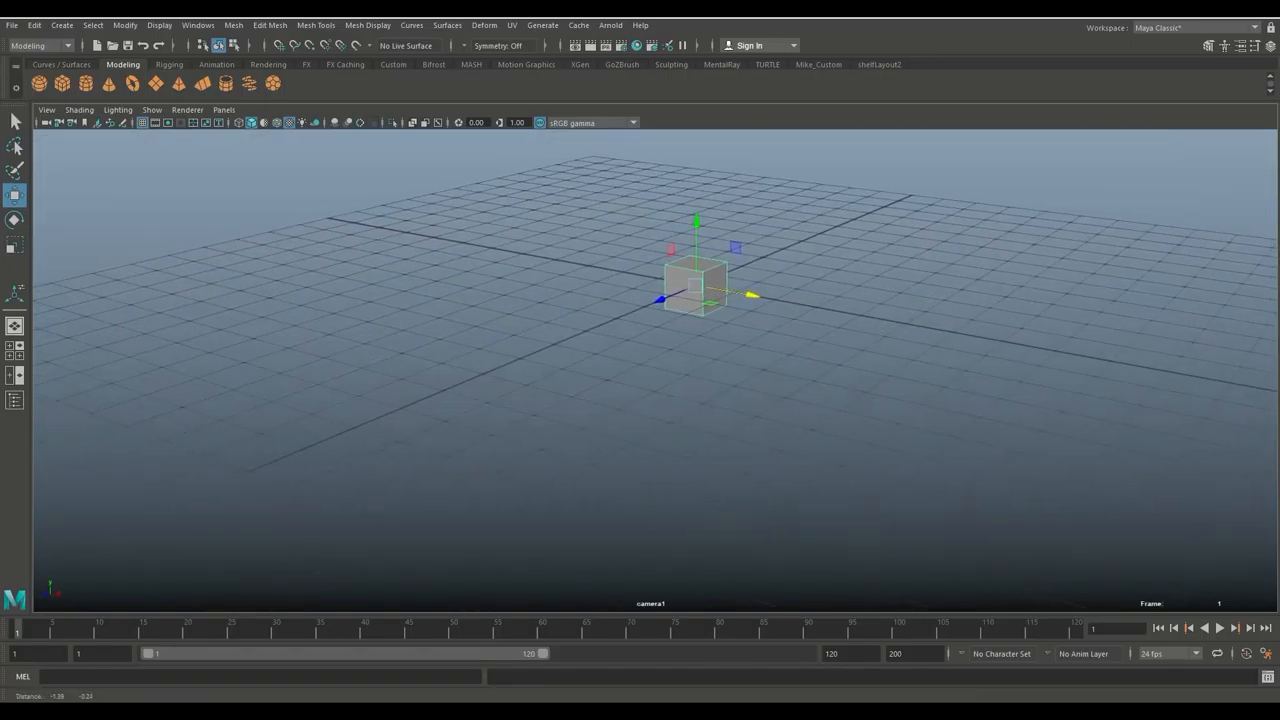
pyautogui.click(61, 25)
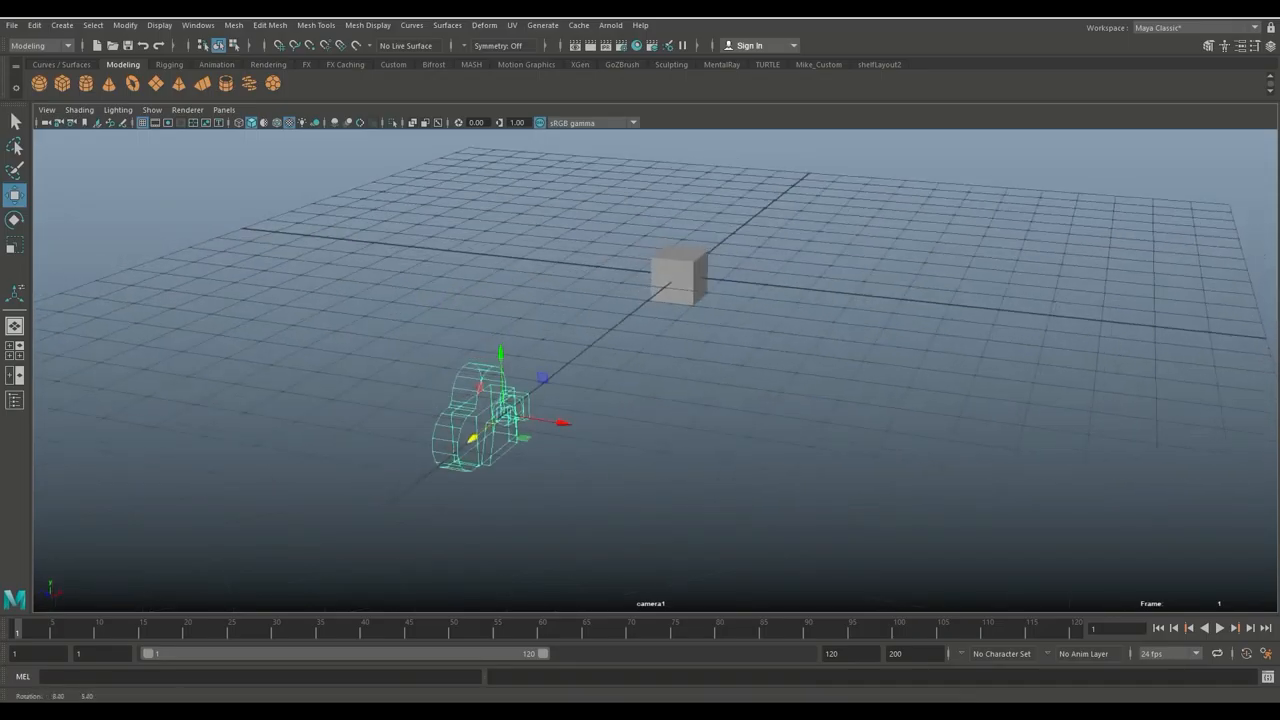
# Switch the viewport from camera1 to the default persp camera
pyautogui.click(223, 110)
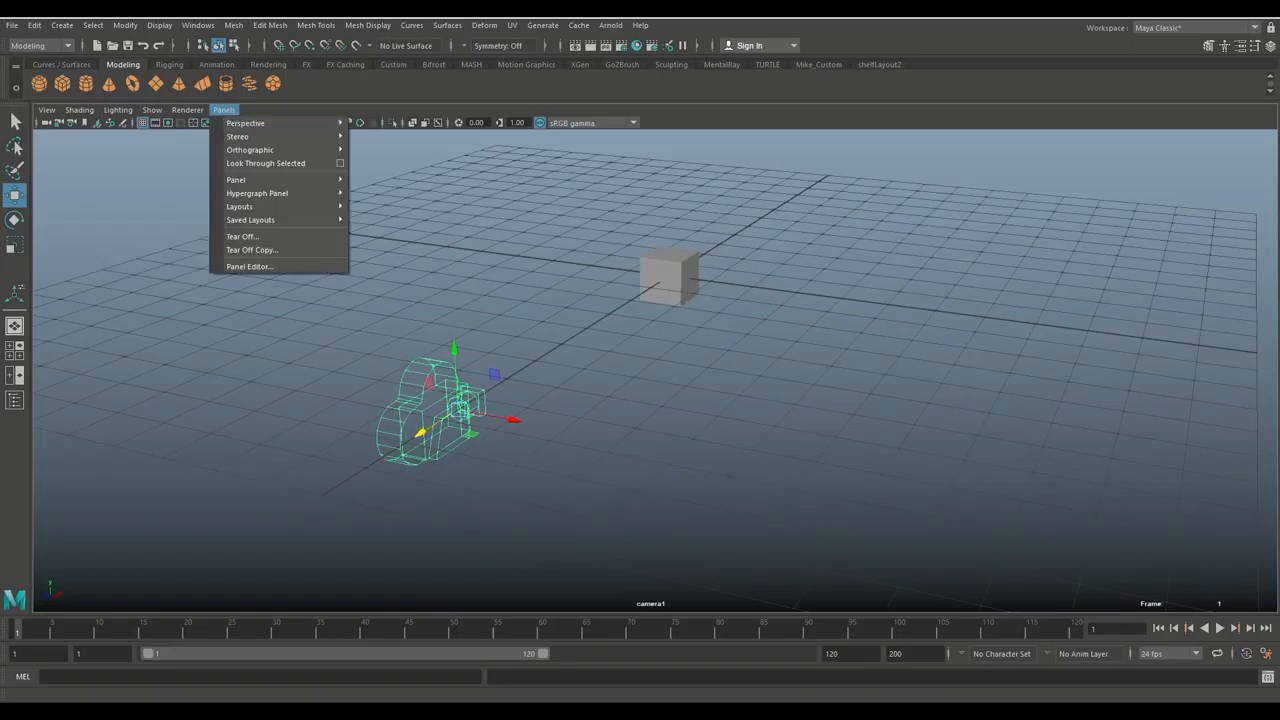
pyautogui.click(245, 122)
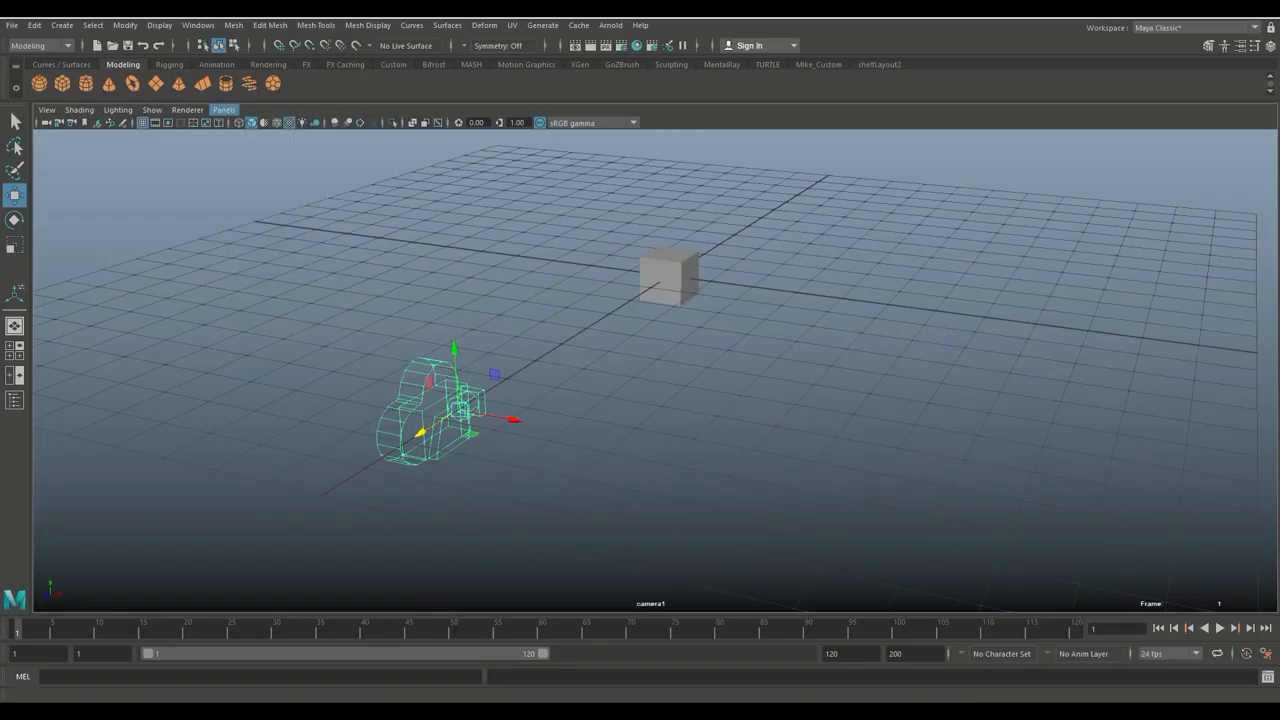
pyautogui.click(223, 110)
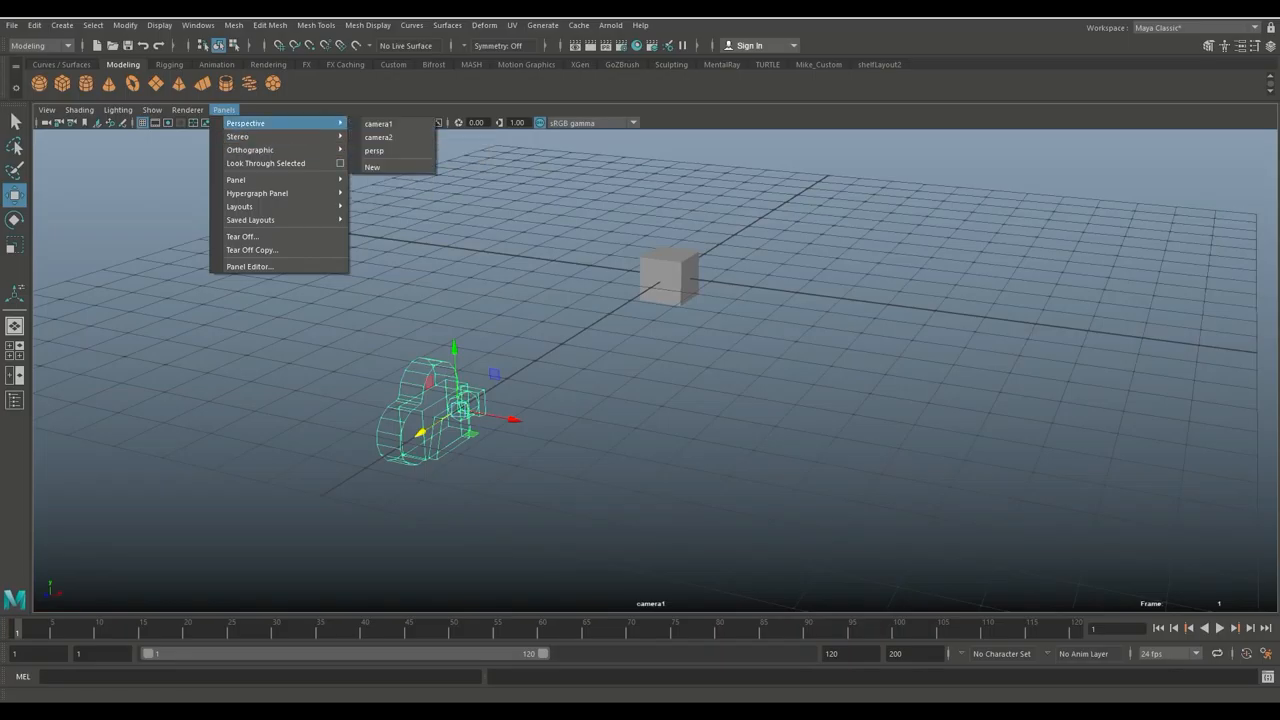
pyautogui.click(378, 137)
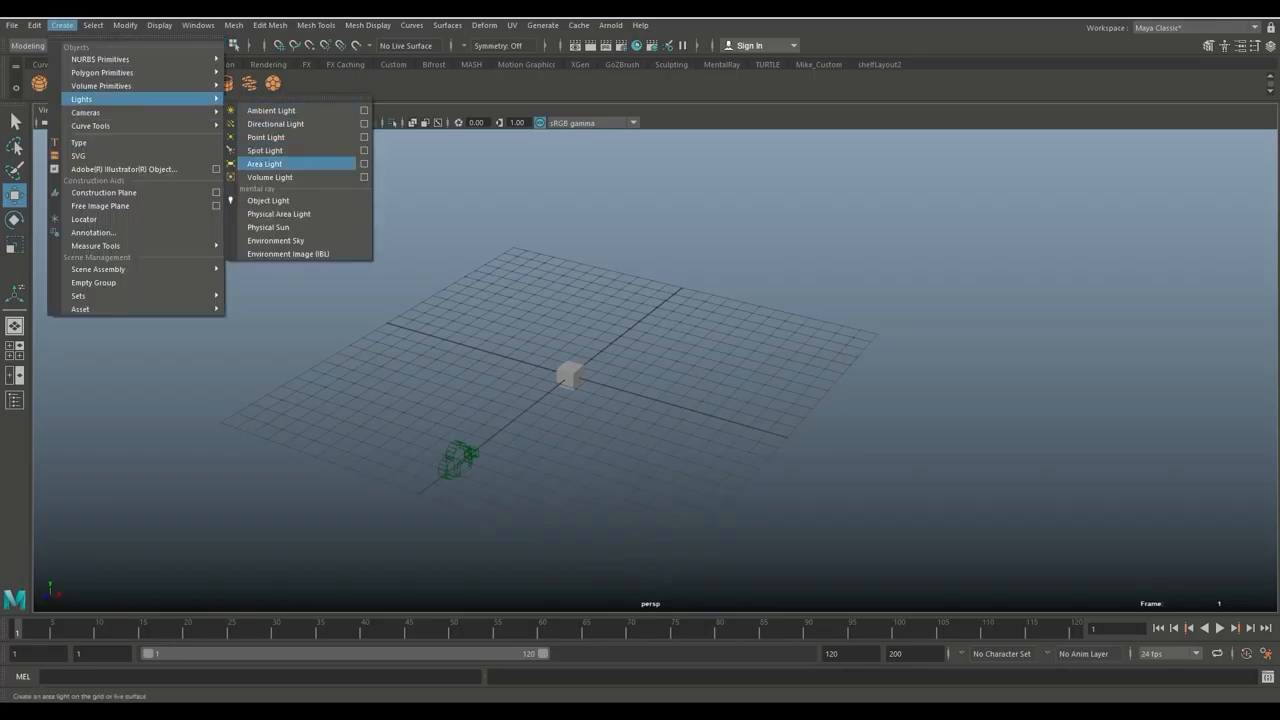
# Create a spot light above the scene and orbit the view around the cube
pyautogui.click(264, 163)
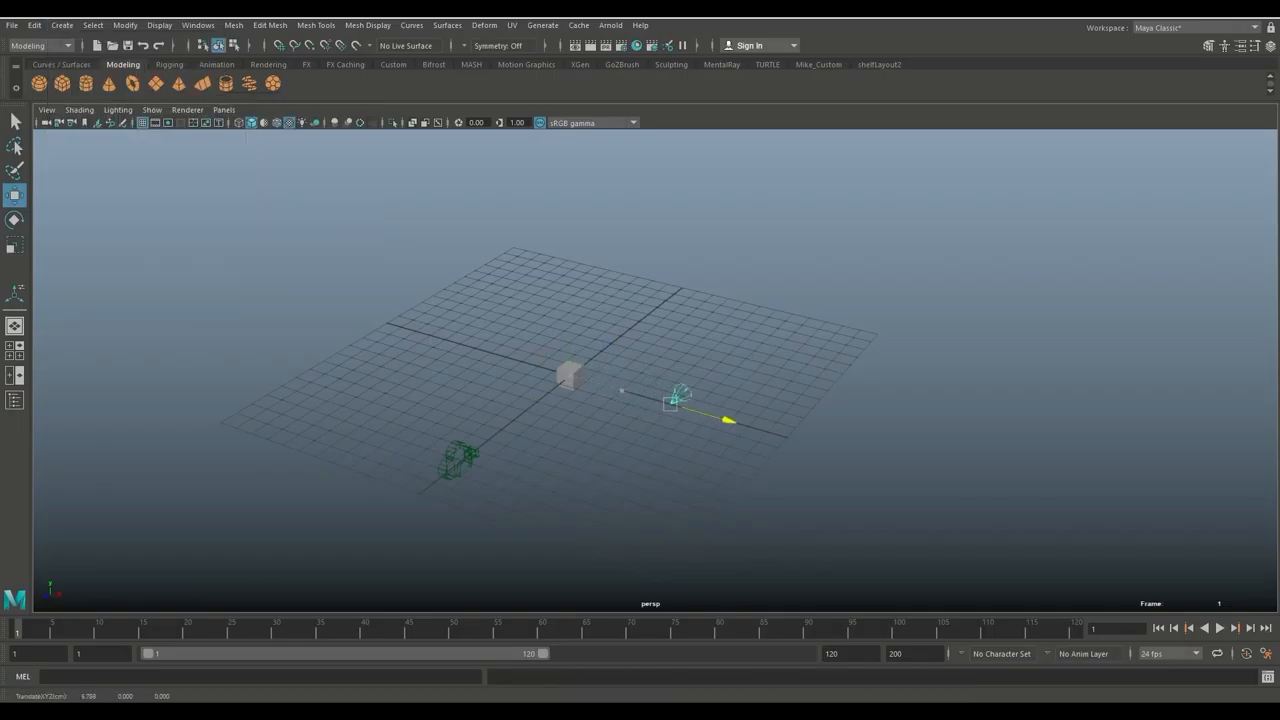
pyautogui.click(15, 293)
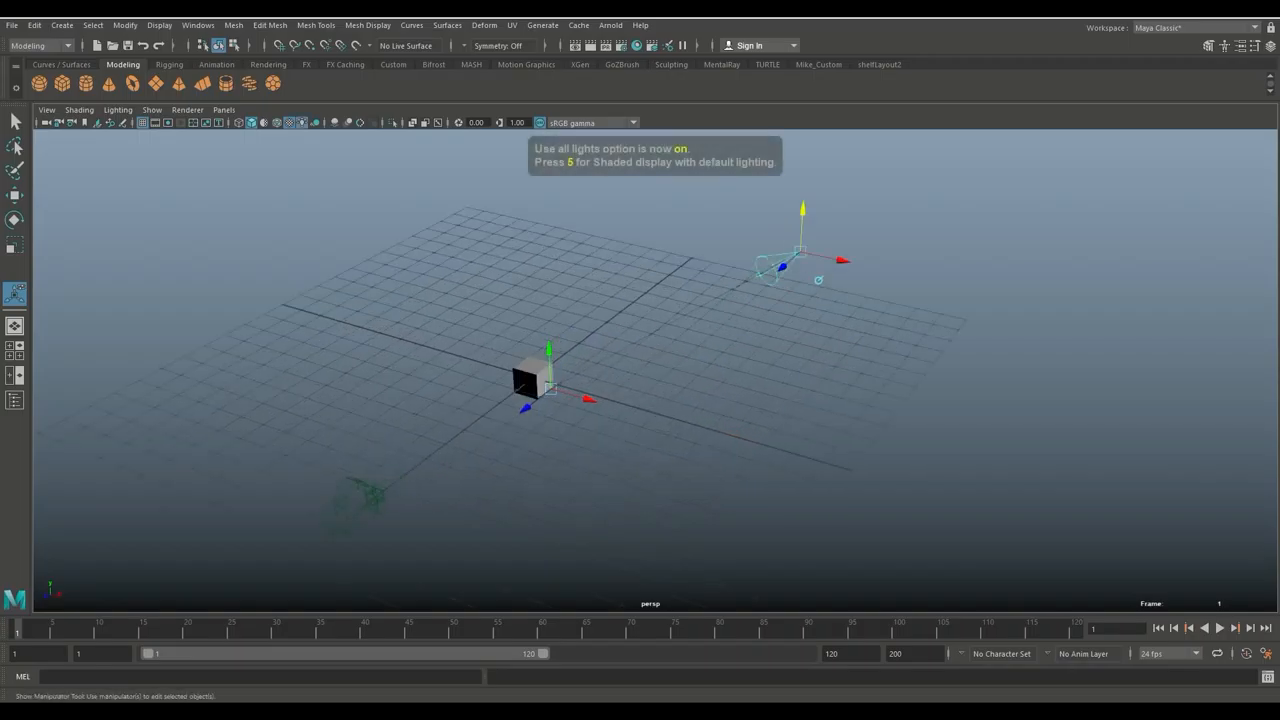
pyautogui.moveTo(640, 420); pyautogui.dragTo(640, 350)
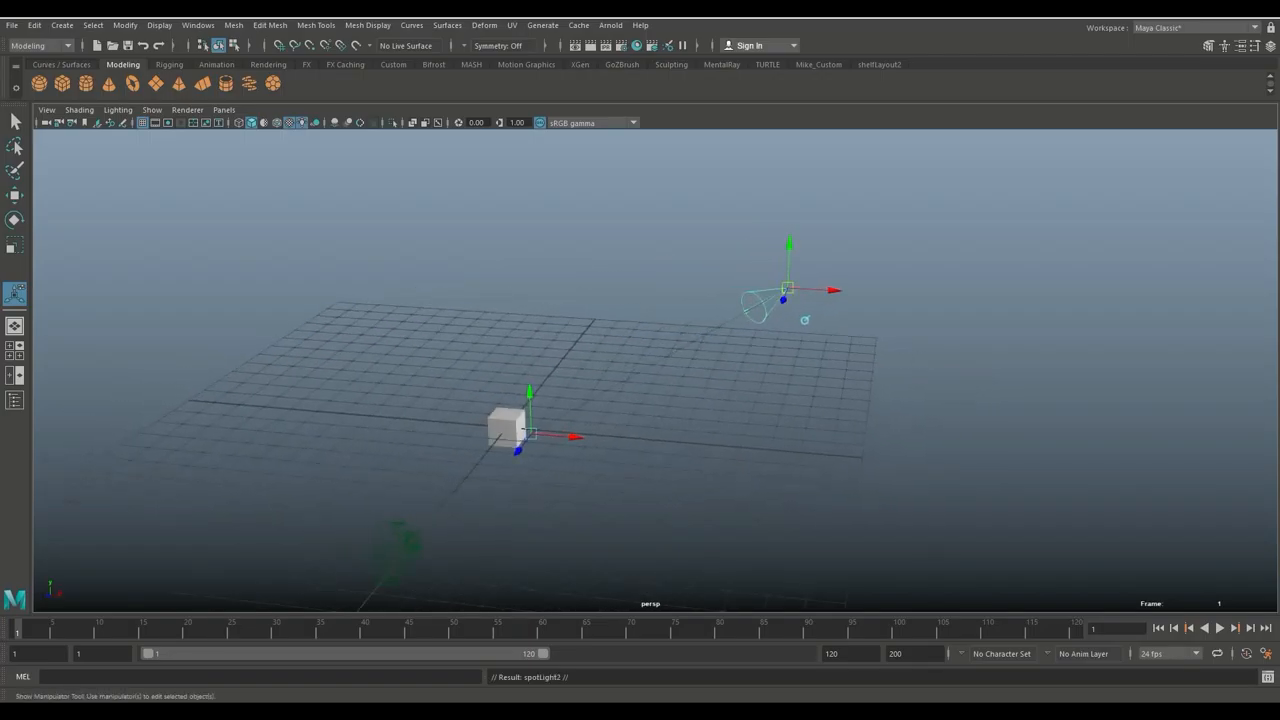
pyautogui.moveTo(789, 290); pyautogui.dragTo(330, 262)
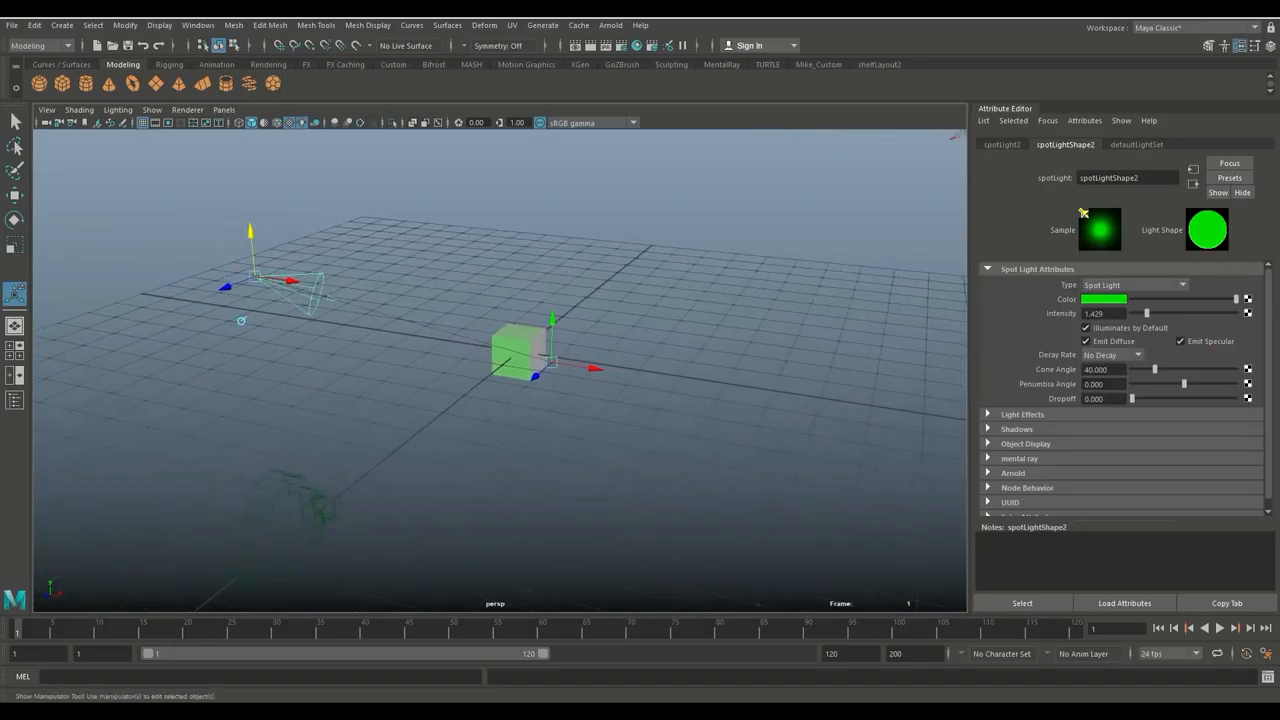
# Select camera2 to show its cameraShape2 attributes, focal length 35 and depth of field
pyautogui.click(1103, 299)
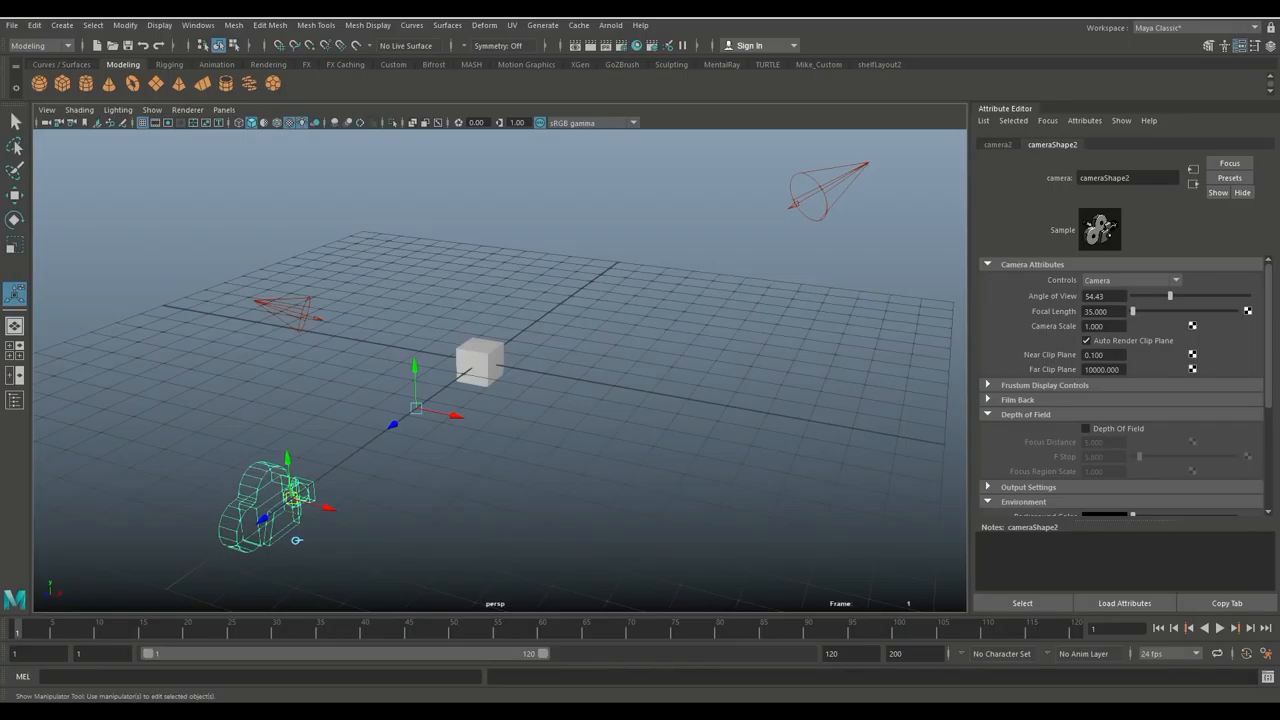
# Look through camera2 and change its focal length from 35 to about 47.9
pyautogui.click(223, 110)
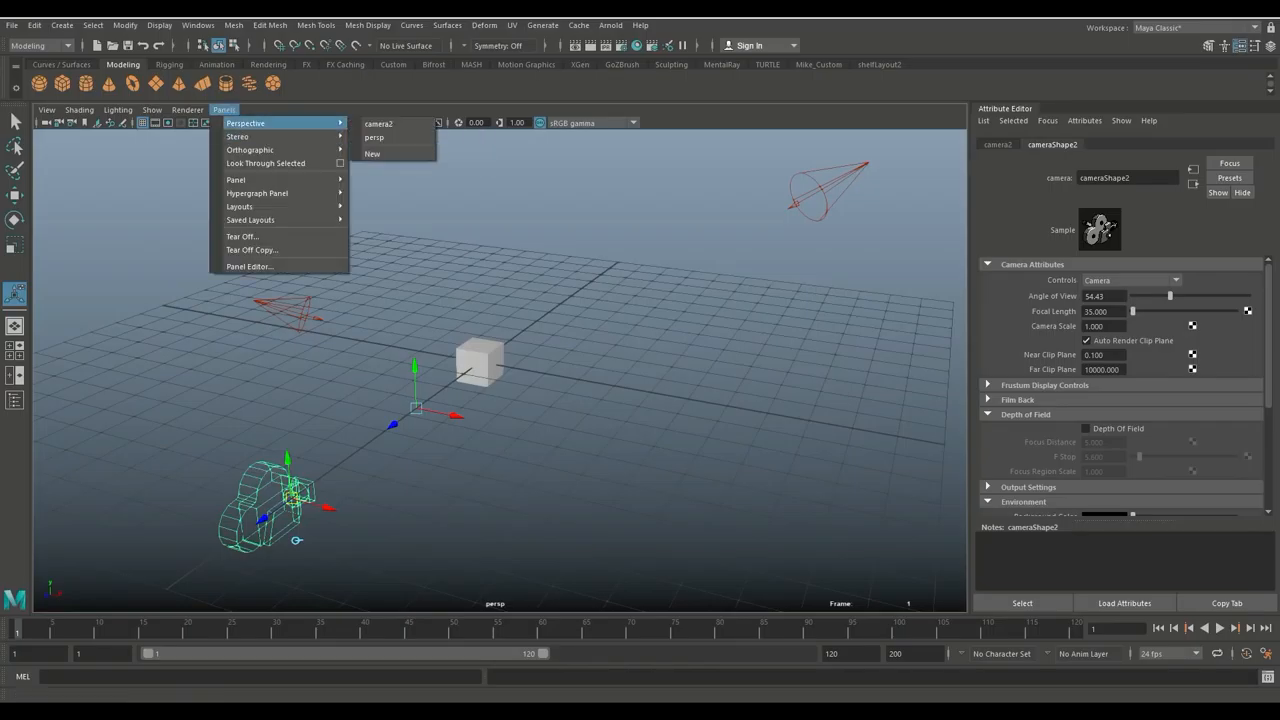
pyautogui.click(379, 123)
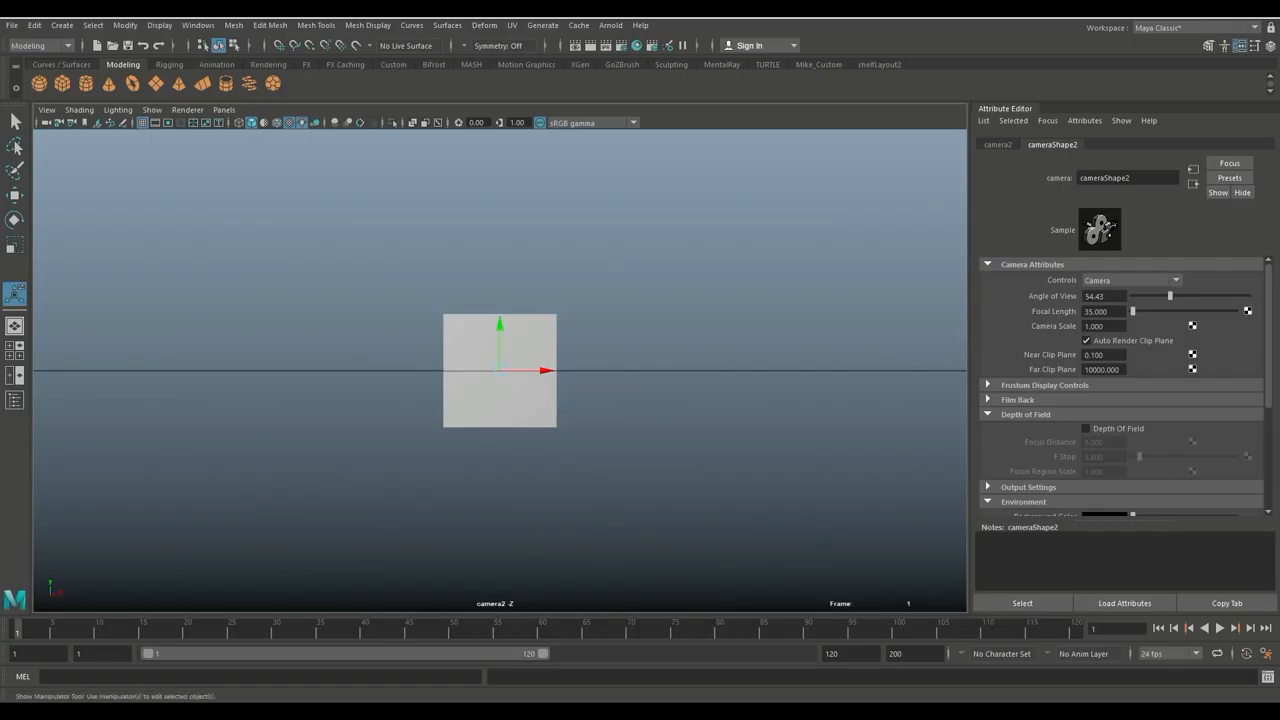
pyautogui.tripleClick(1104, 311)
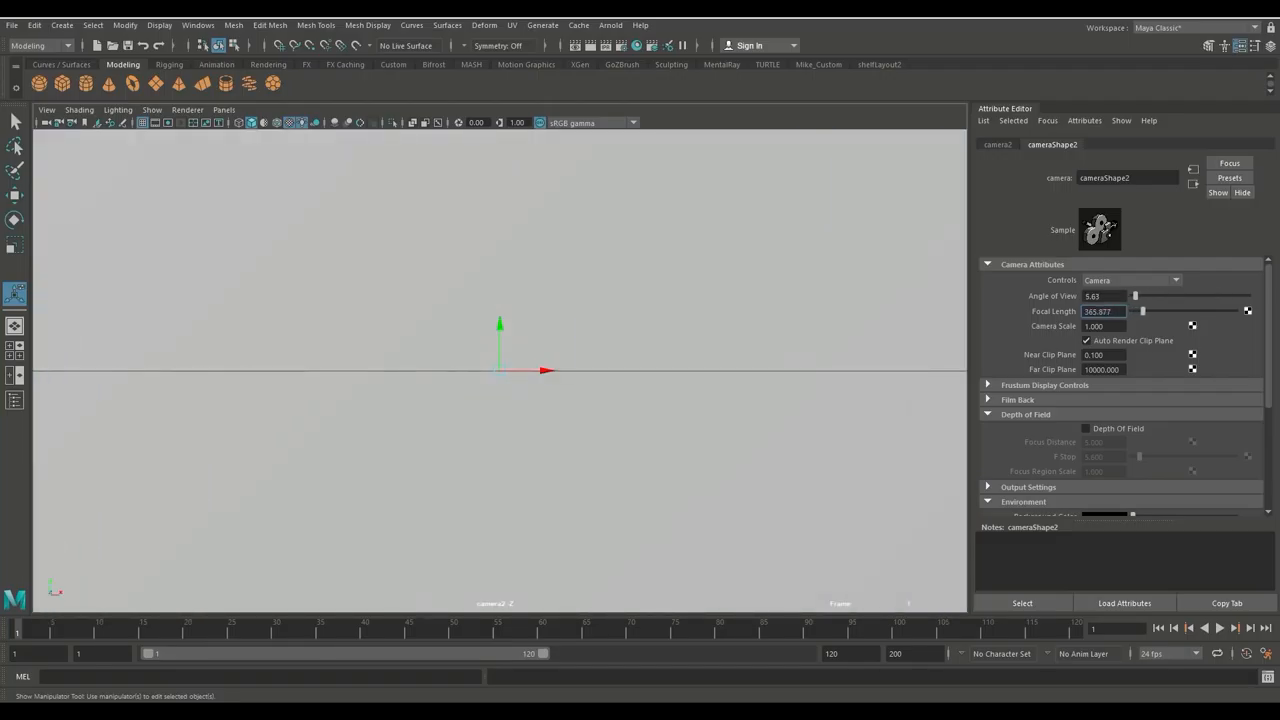
pyautogui.moveTo(1143, 311); pyautogui.dragTo(1135, 311)
pyautogui.write('3.500')
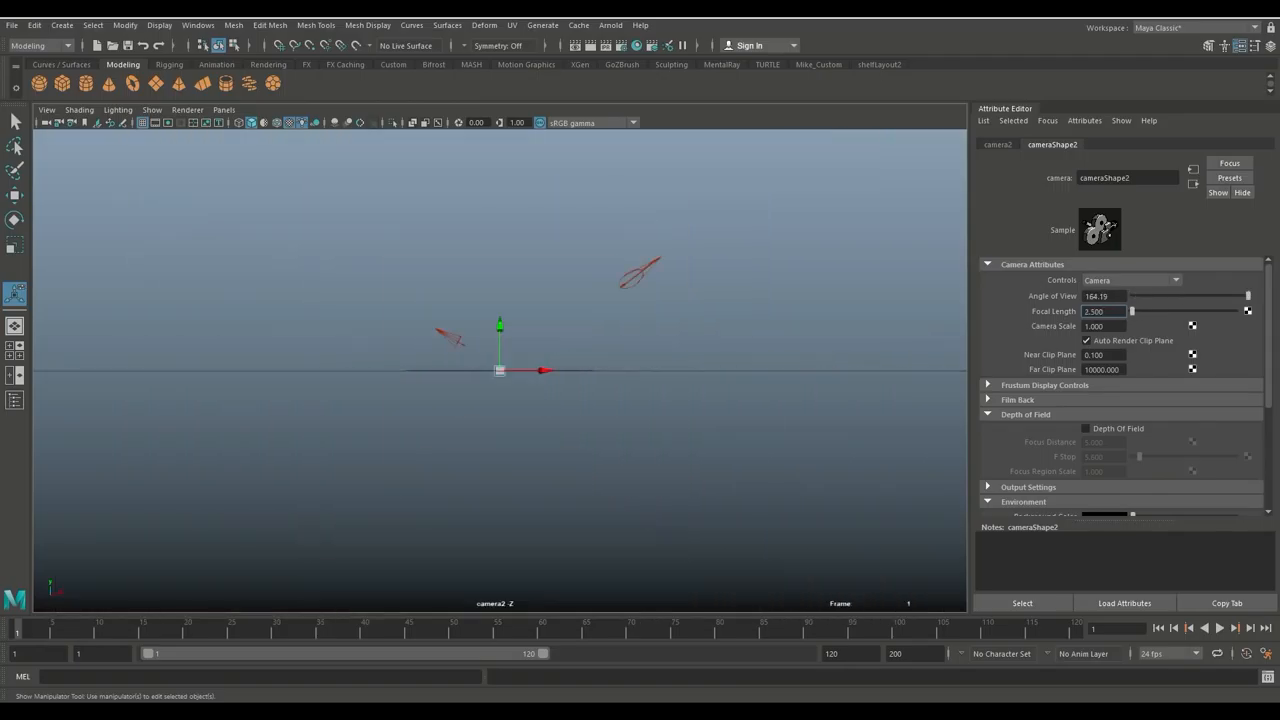
pyautogui.write('25.211')
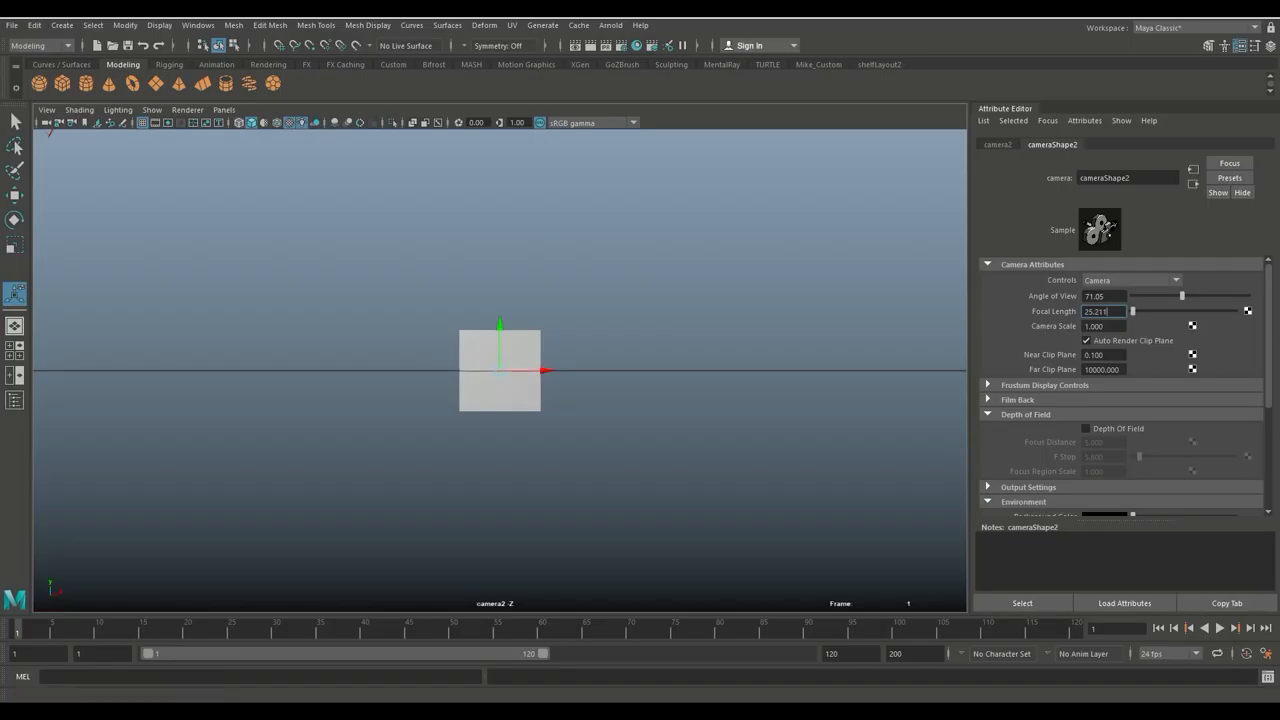
pyautogui.moveTo(1137, 310); pyautogui.dragTo(1230, 310)
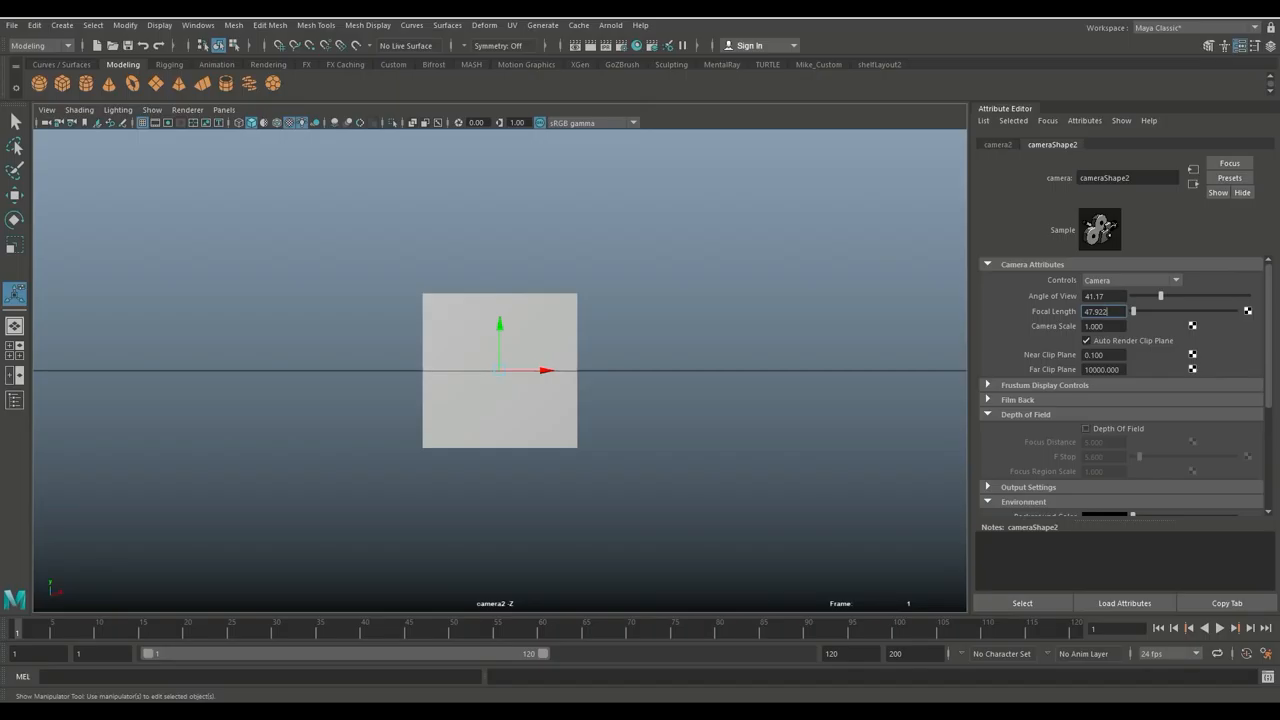
pyautogui.click(1085, 428)
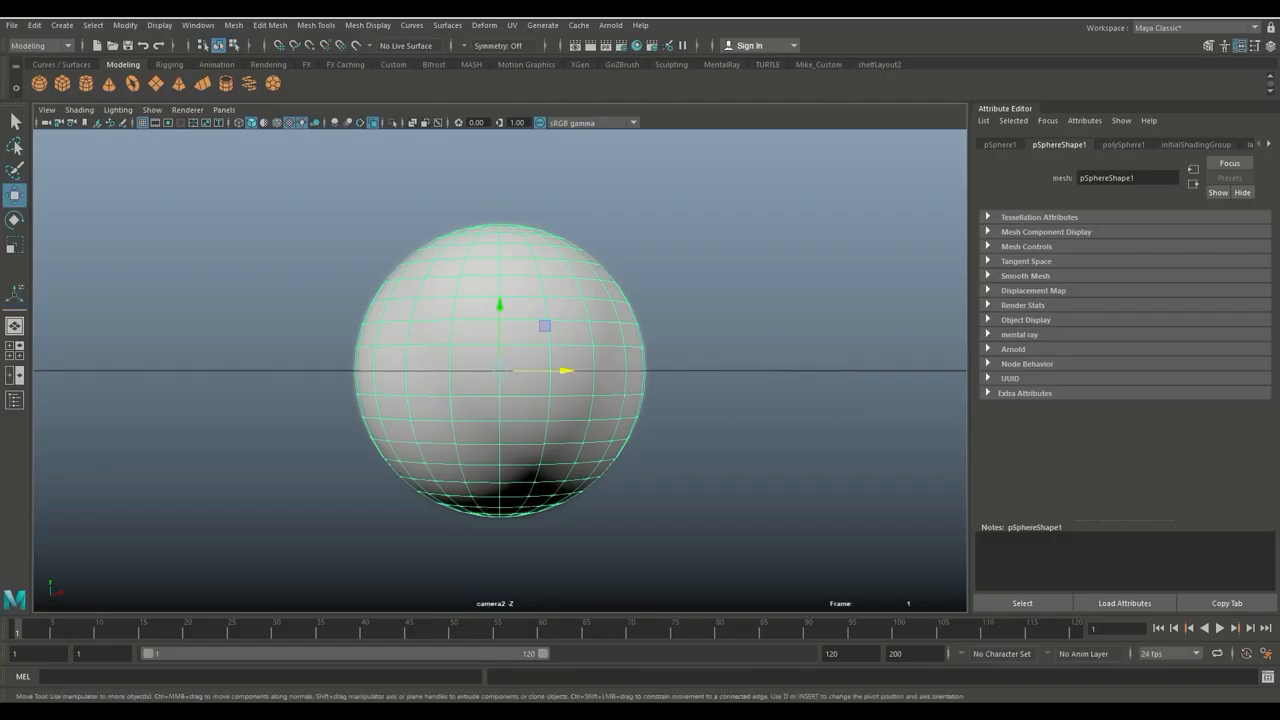
# Drag the sphere left along X so it sits beside the blurred cube
pyautogui.moveTo(500, 371); pyautogui.dragTo(320, 371)
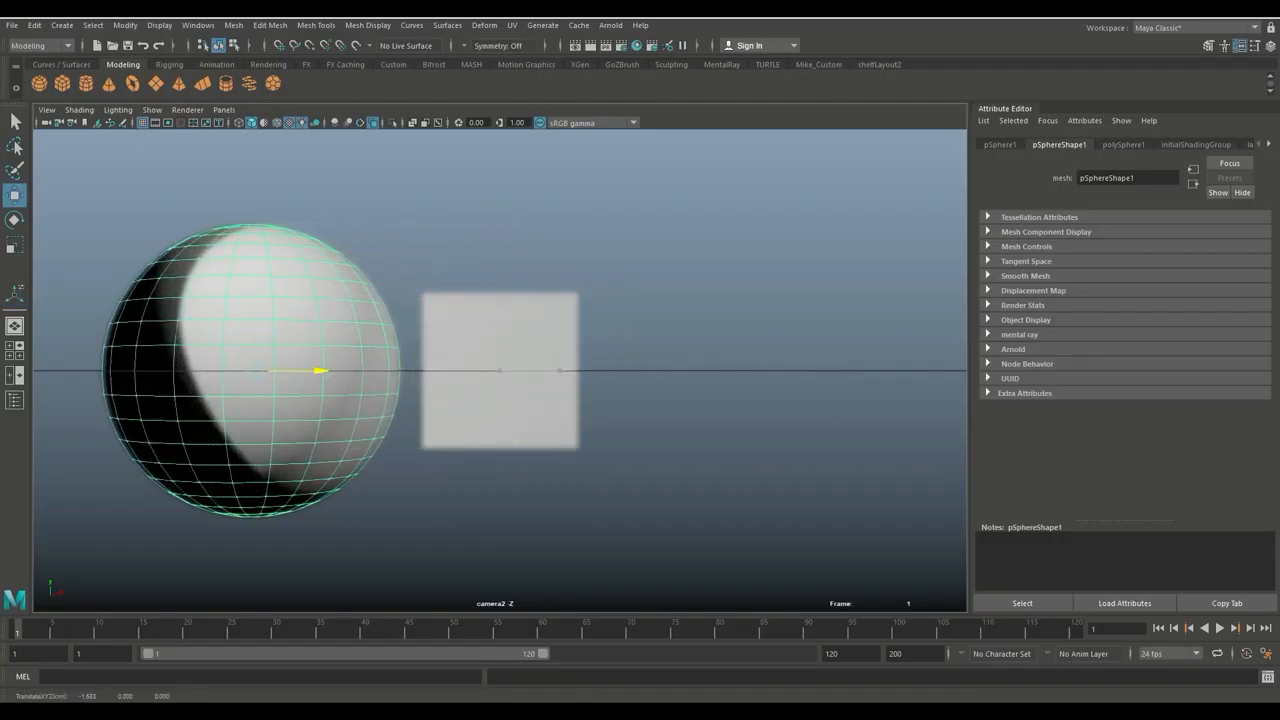